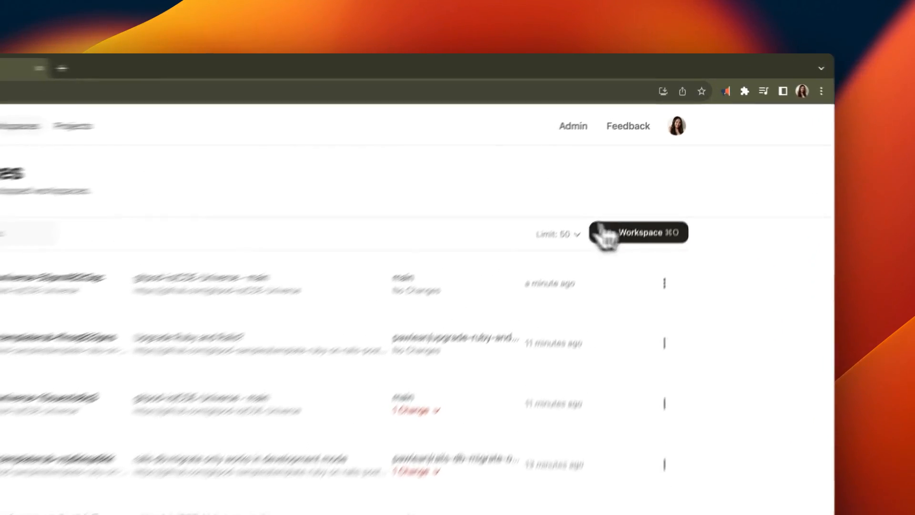
- Begin a new workspace from the Workspaces dashboard to show the repository list
{"action": "left_click", "coordinate": [638, 233]}
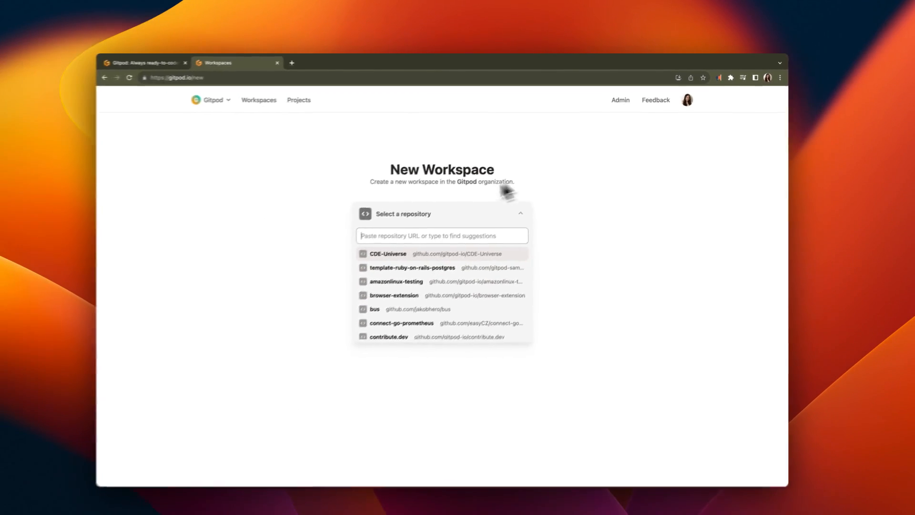
- Open the Rails template workspace, inspect .gitpod.Dockerfile and .gitpod.yml, and compare the CDE-Universe and Rails previews
{"action": "left_click", "coordinate": [411, 268]}
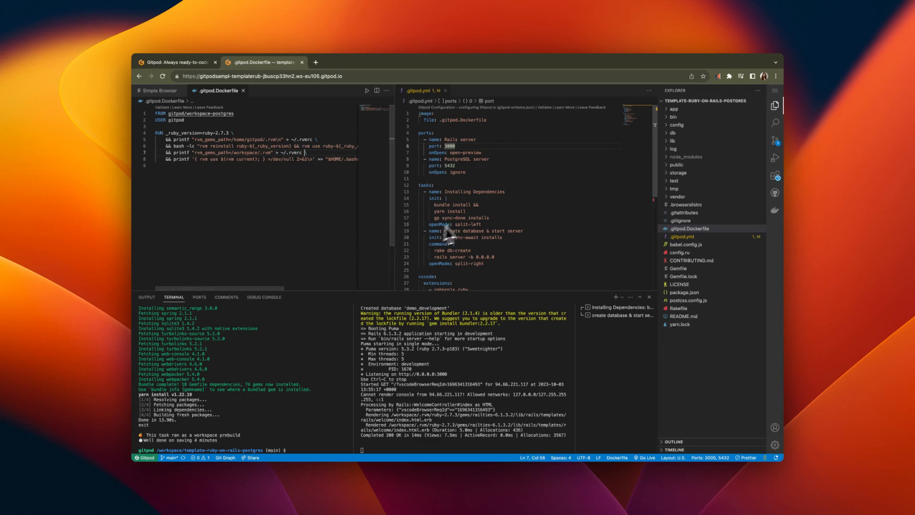
{"action": "mouse_move", "coordinate": [303, 216]}
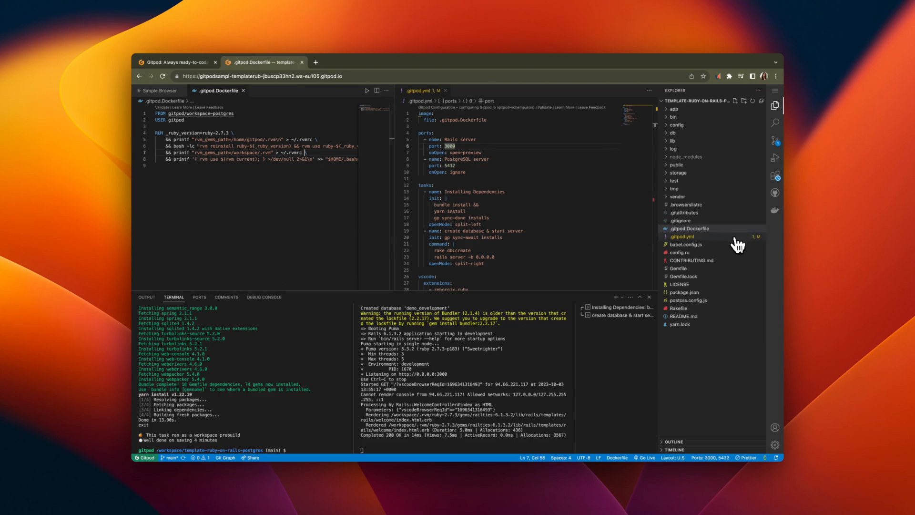
{"action": "left_click", "coordinate": [691, 228]}
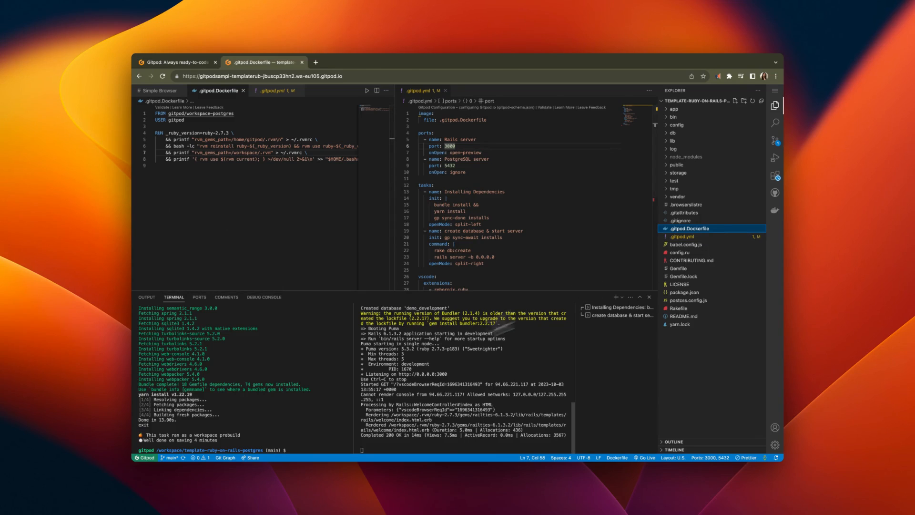
{"action": "mouse_move", "coordinate": [377, 429]}
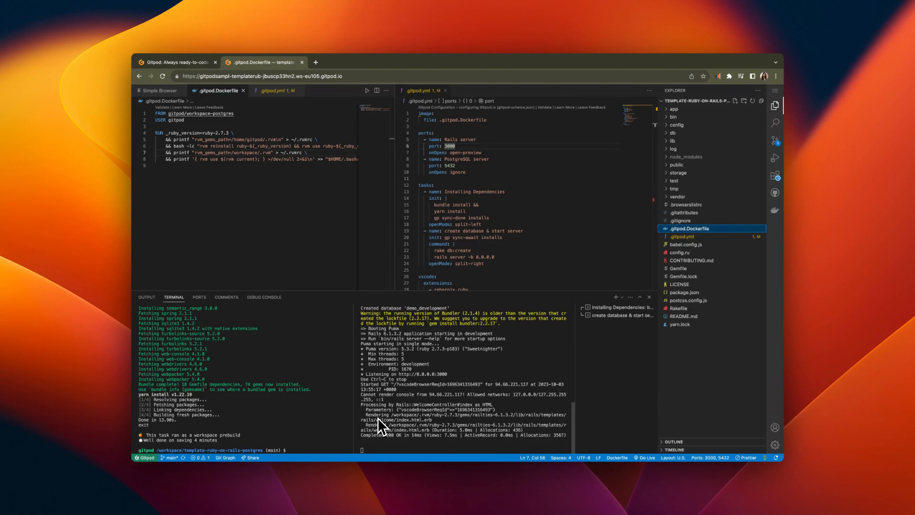
{"action": "left_click", "coordinate": [667, 254]}
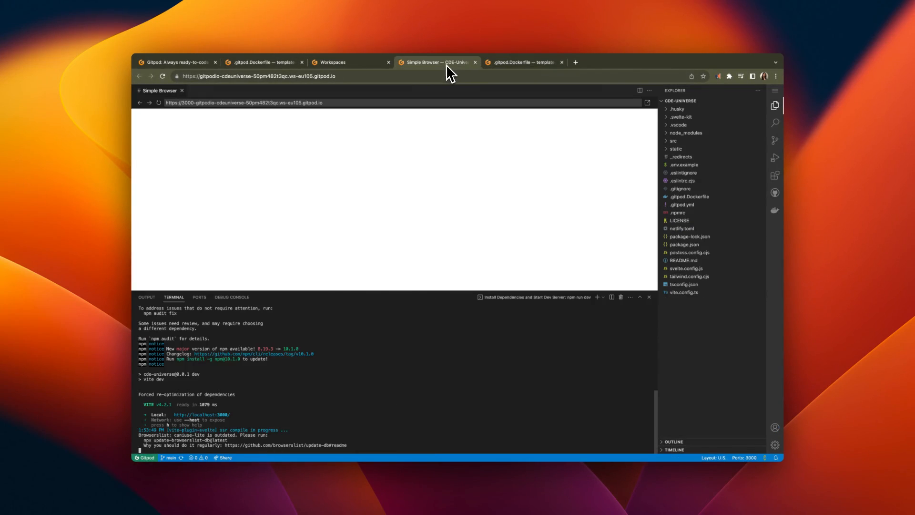
{"action": "left_click", "coordinate": [522, 62]}
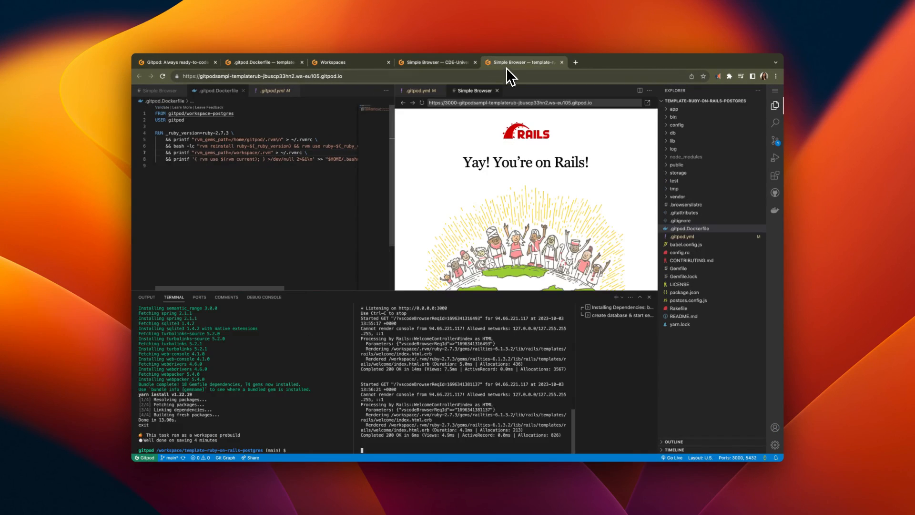
{"action": "left_click", "coordinate": [335, 62]}
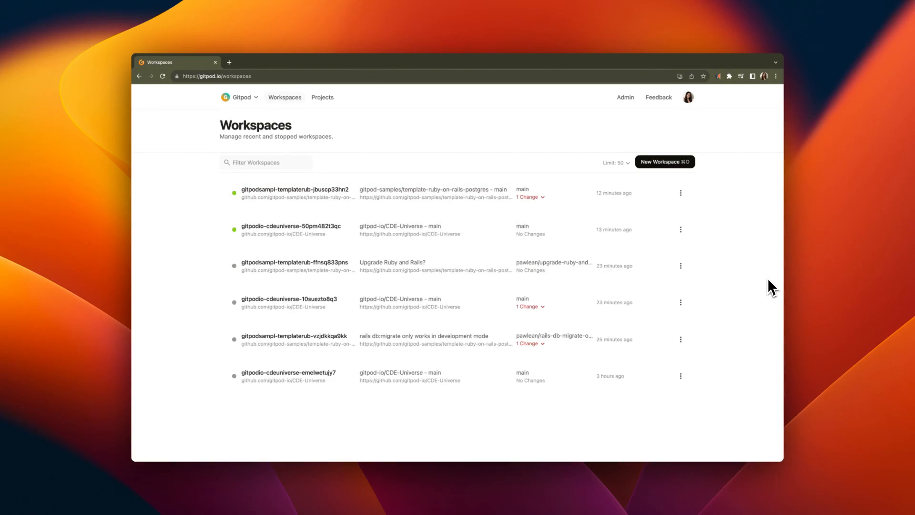
{"action": "mouse_move", "coordinate": [769, 284]}
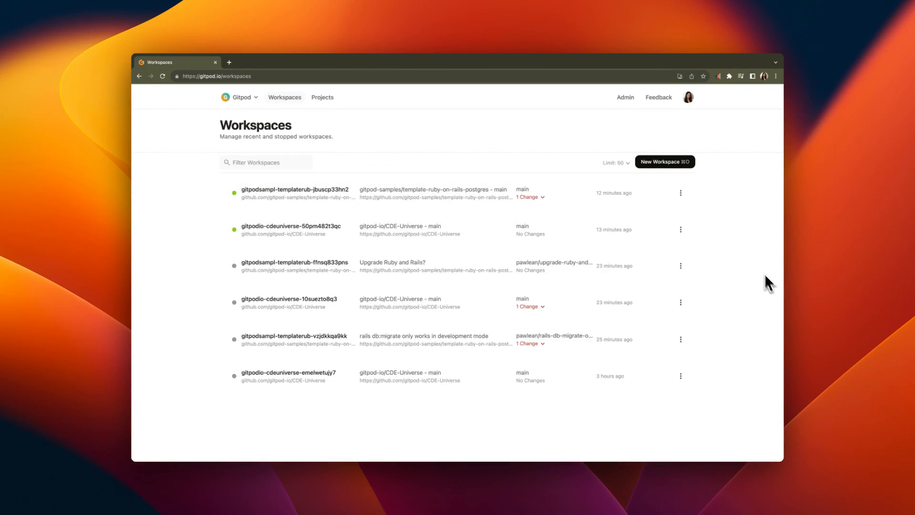
{"action": "left_click", "coordinate": [681, 193]}
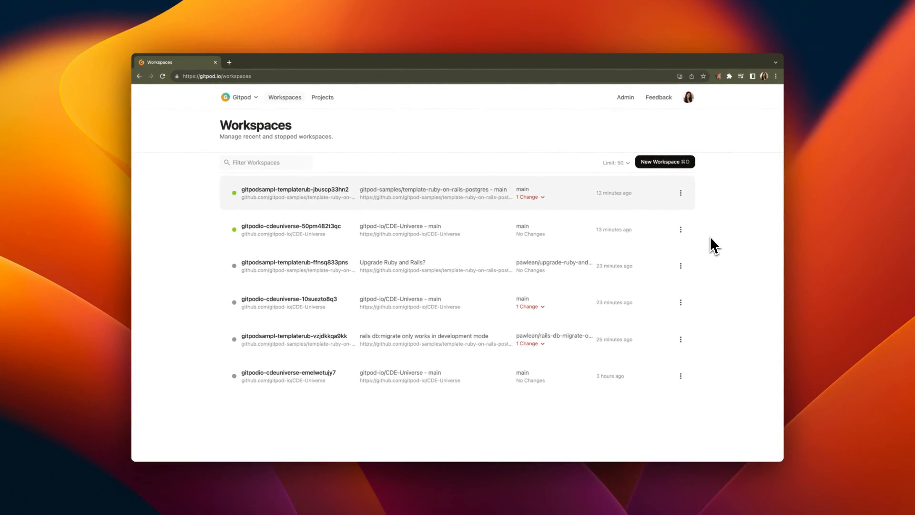
{"action": "mouse_move", "coordinate": [554, 239]}
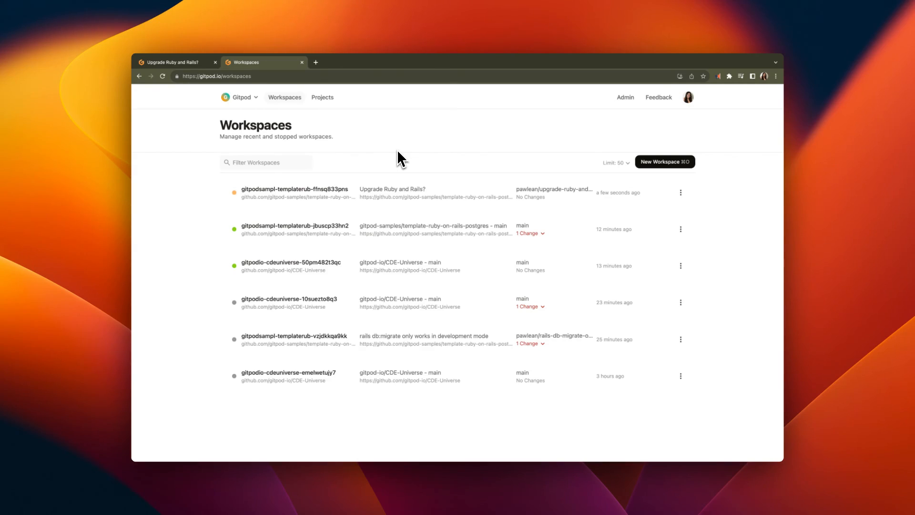
{"action": "mouse_move", "coordinate": [370, 237]}
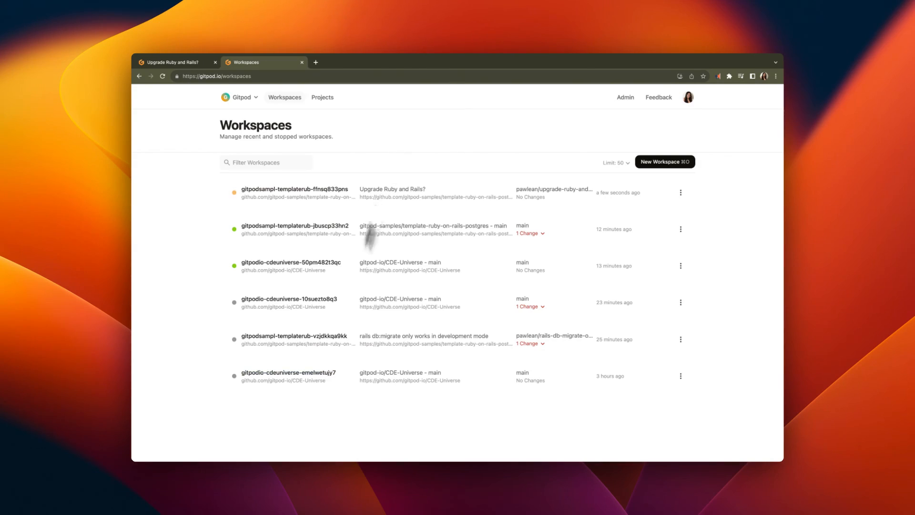